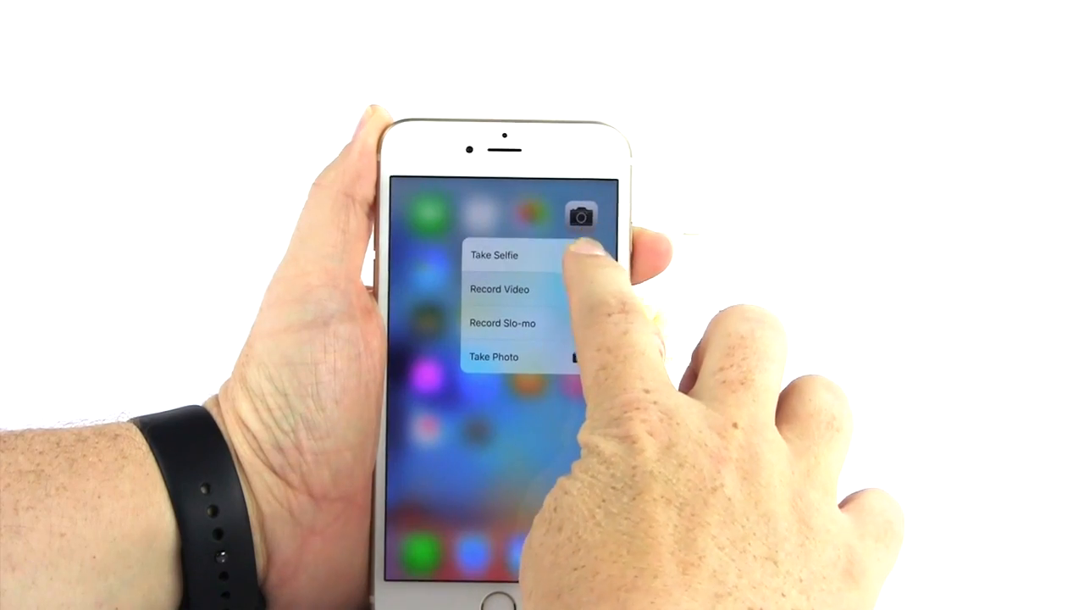
left_click(493, 356)
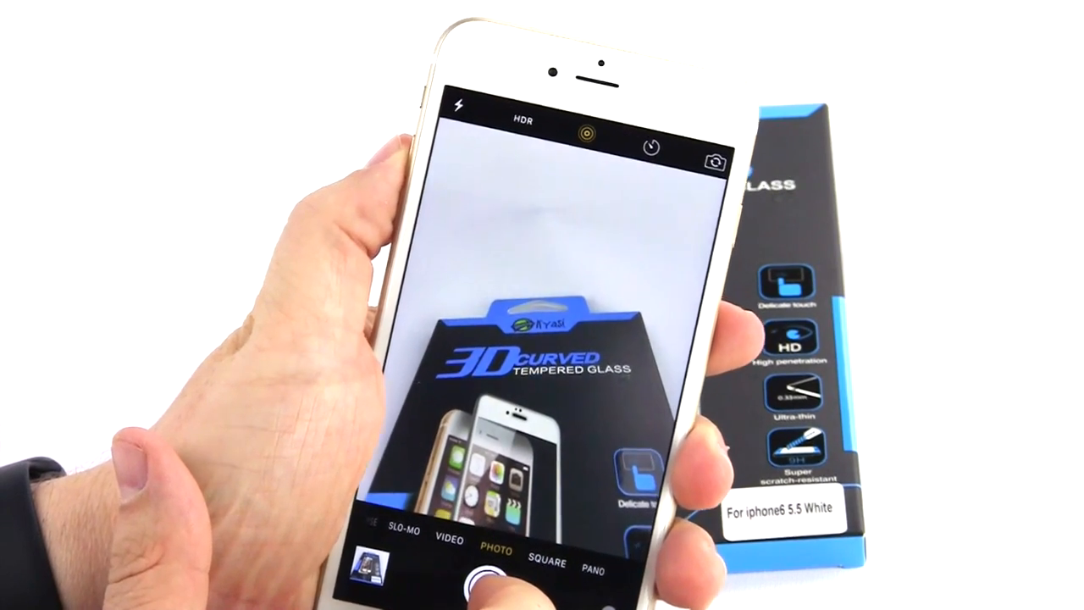